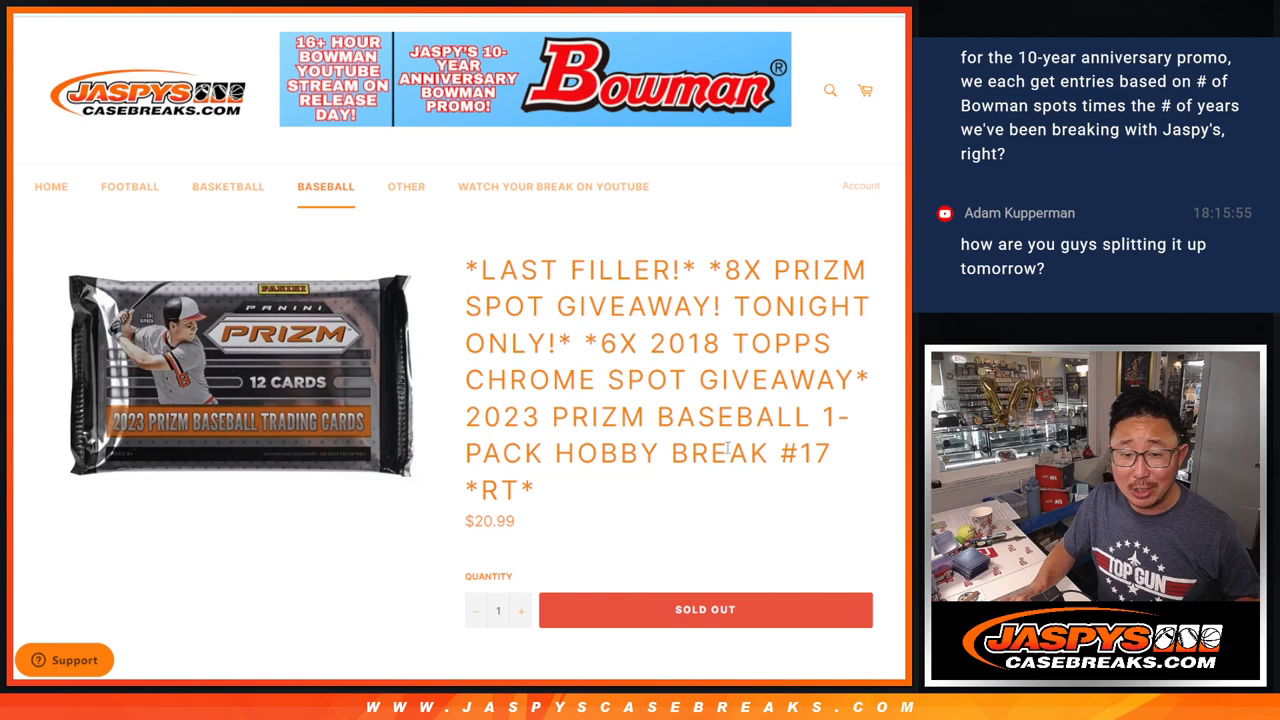
Review the sold-out 2023 Prizm Baseball break #17 listing before moving to the participant sheet
scroll("down", 3)
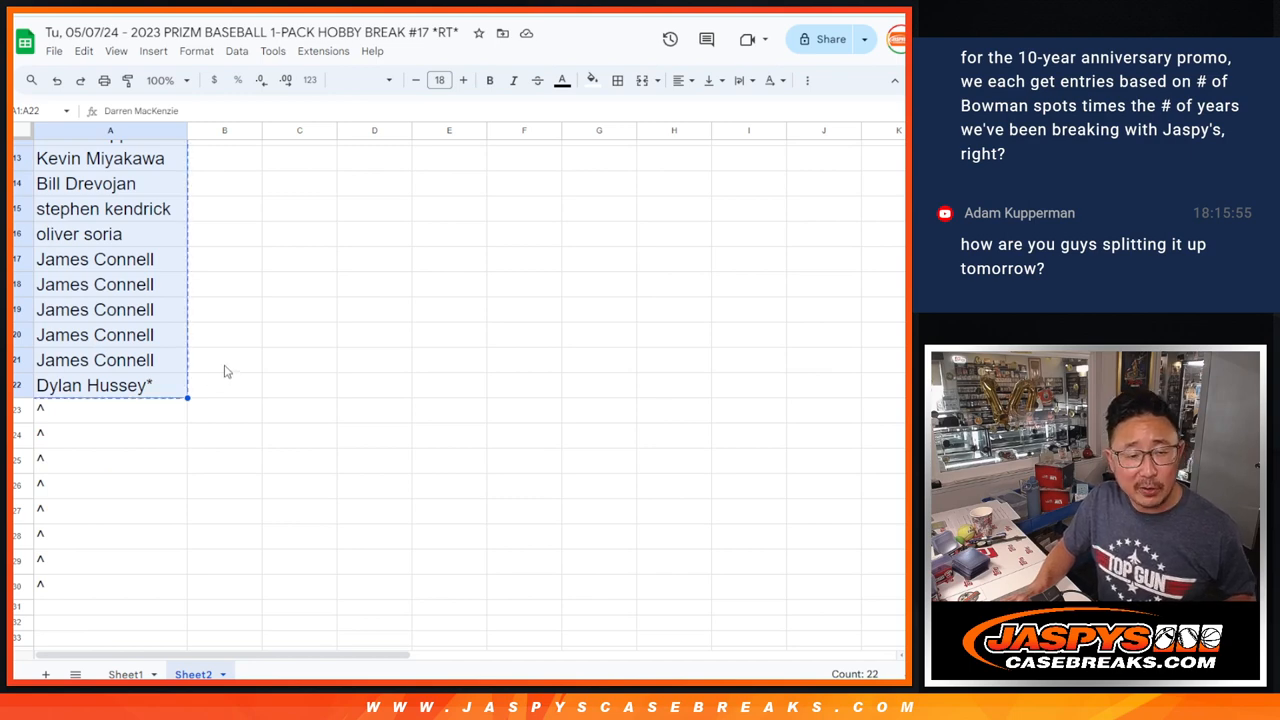
mouse_move(332, 296)
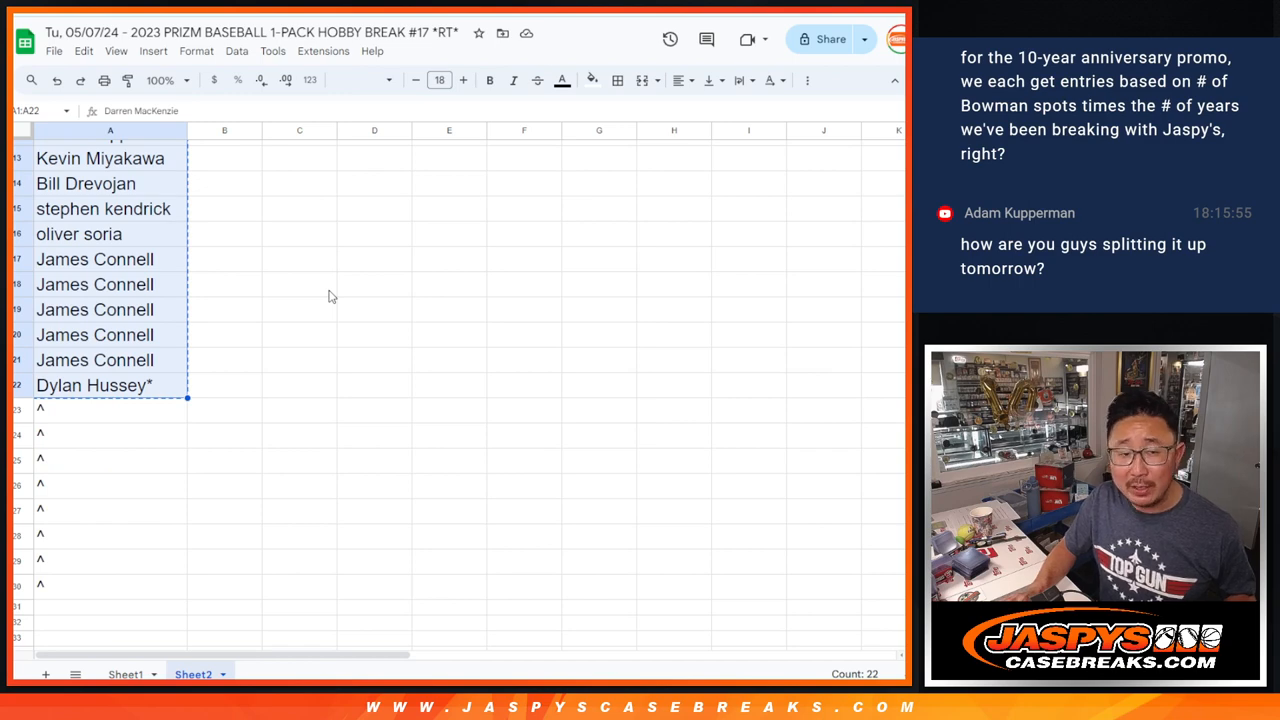
Leave the Sheets name list for RANDOM.ORG's empty List Randomizer form
scroll("down", 3)
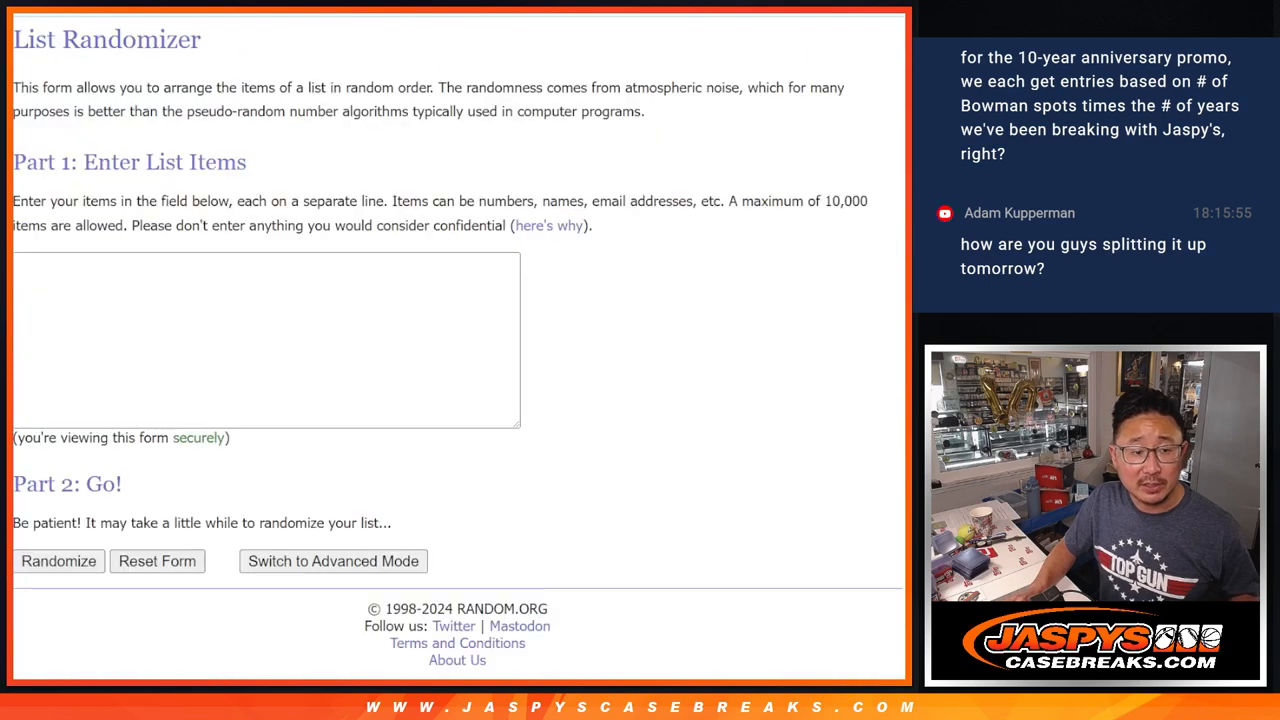
type("Darren MacKenzie")
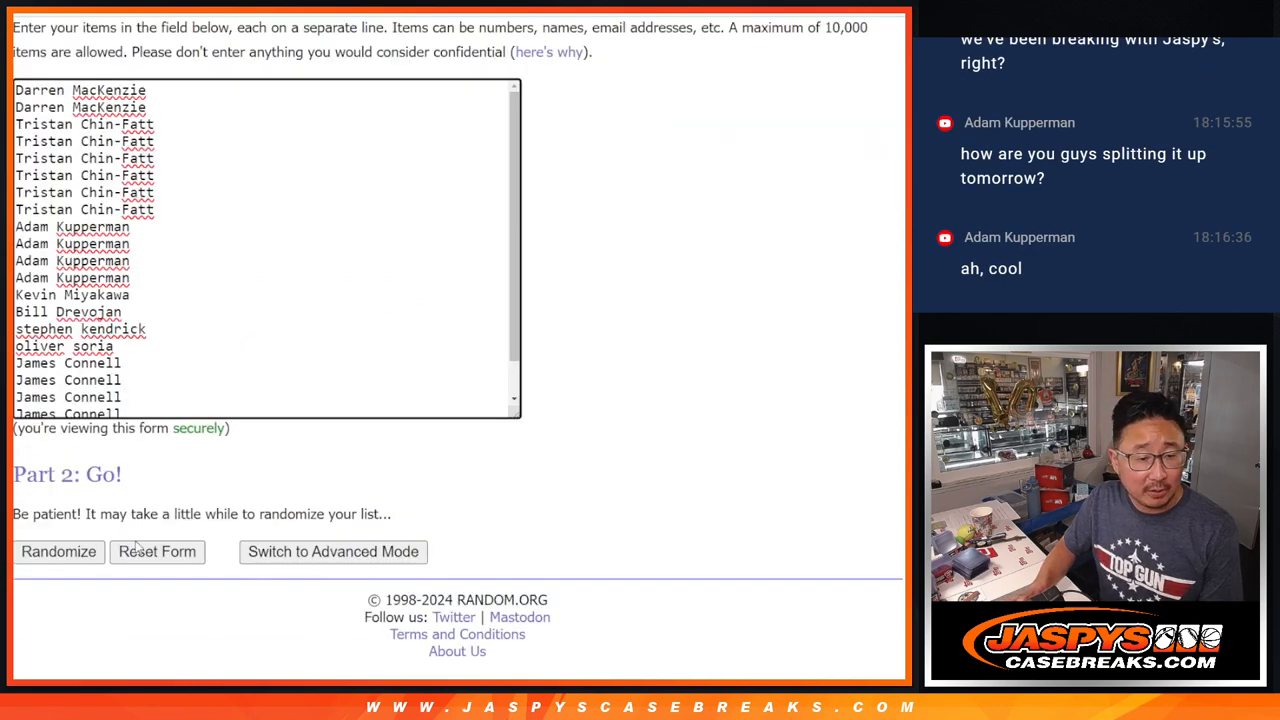
left_click(58, 552)
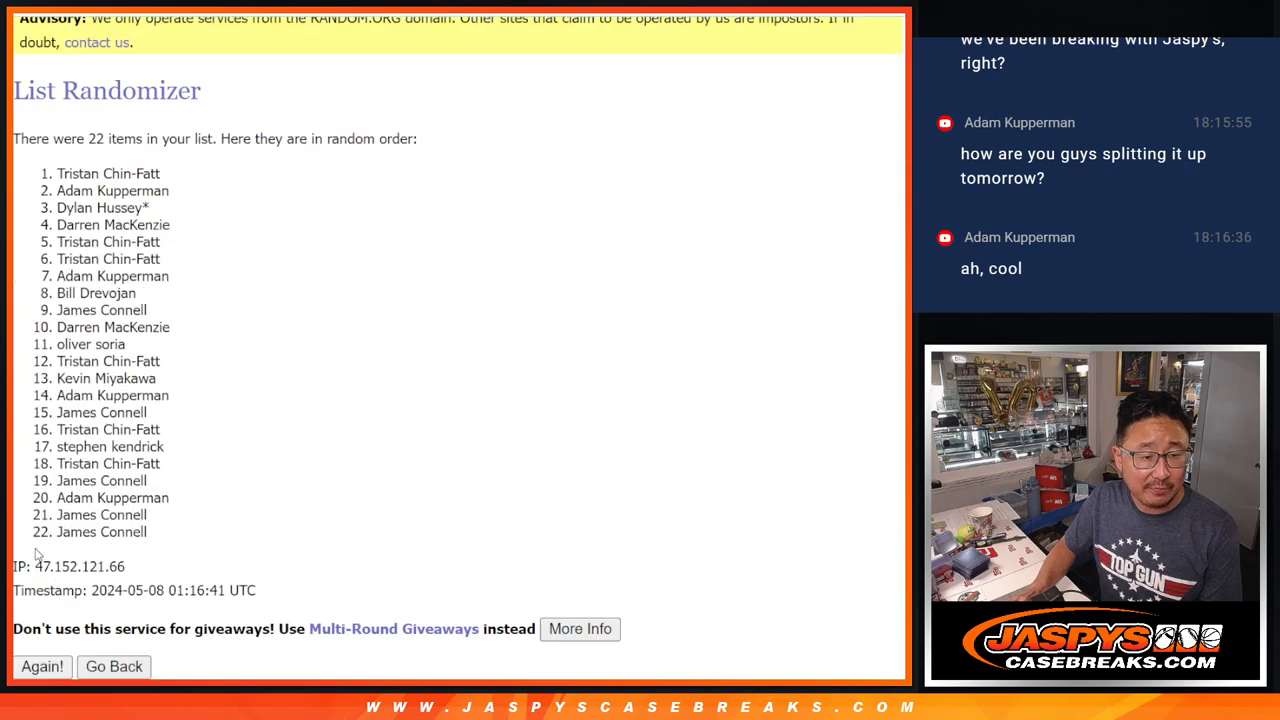
left_click(42, 666)
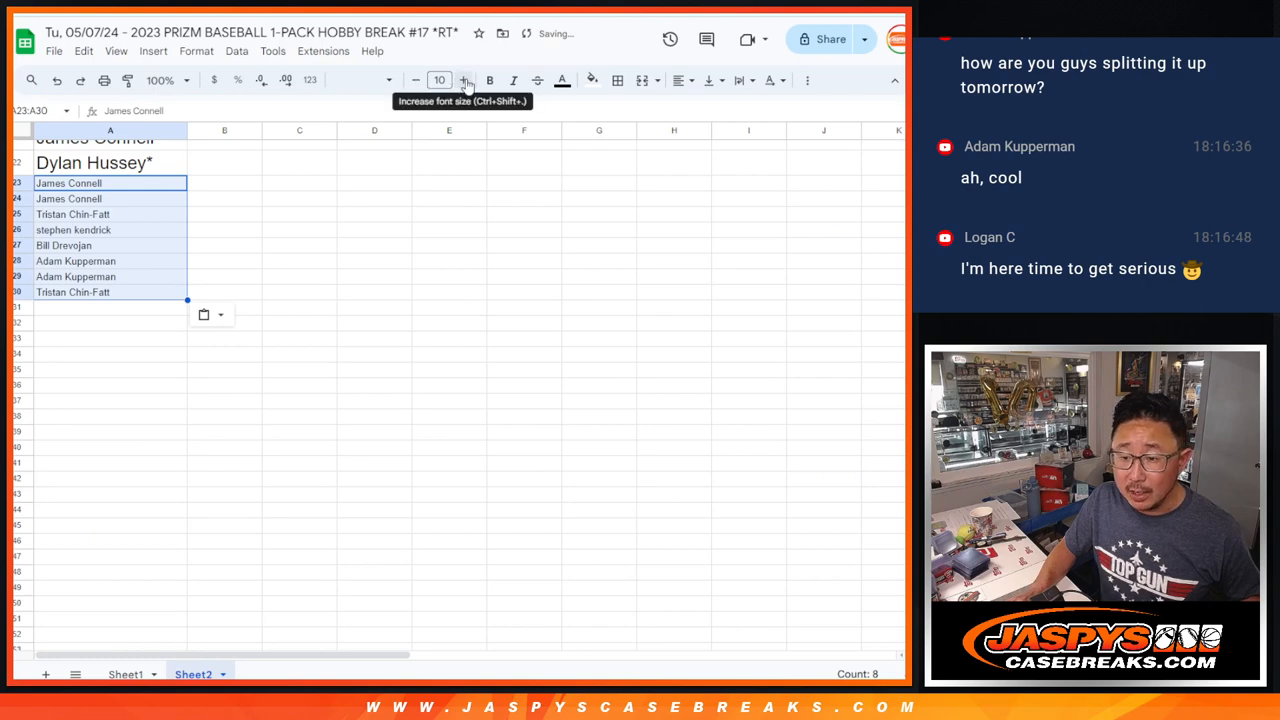
Increase the font size of the added names in A23:A30 to match the original list
left_click(464, 80)
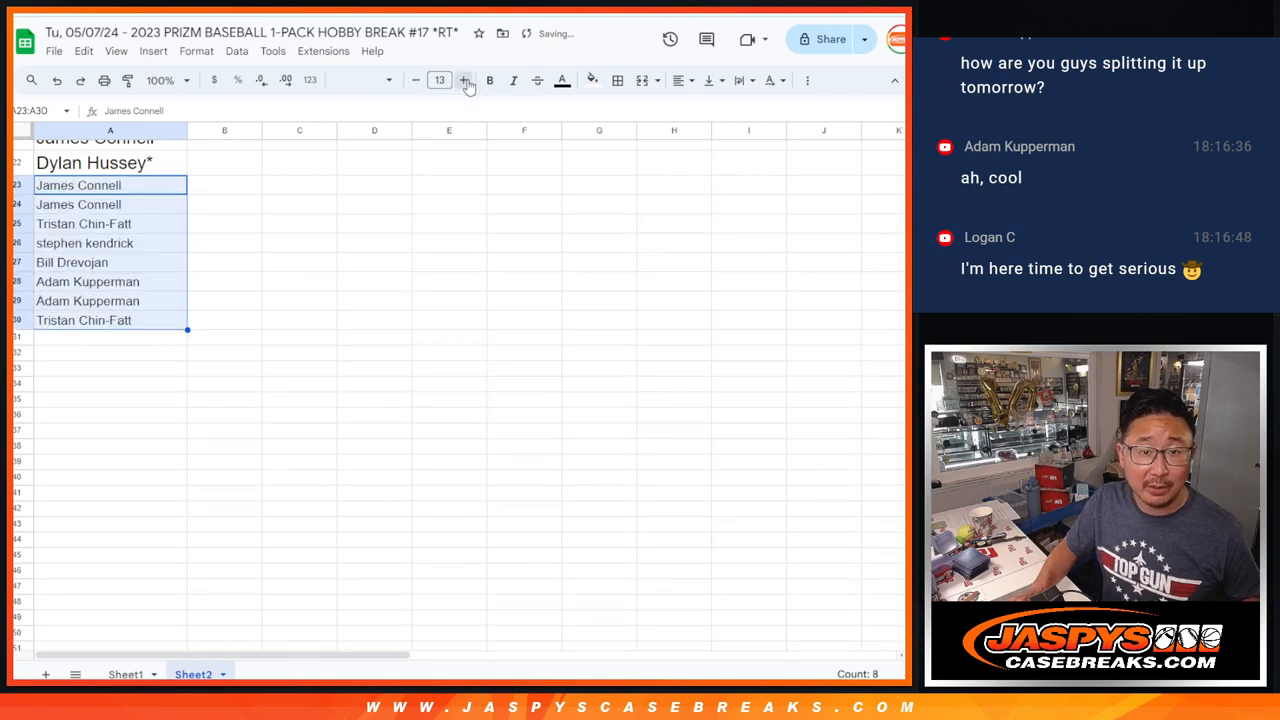
left_click(464, 80)
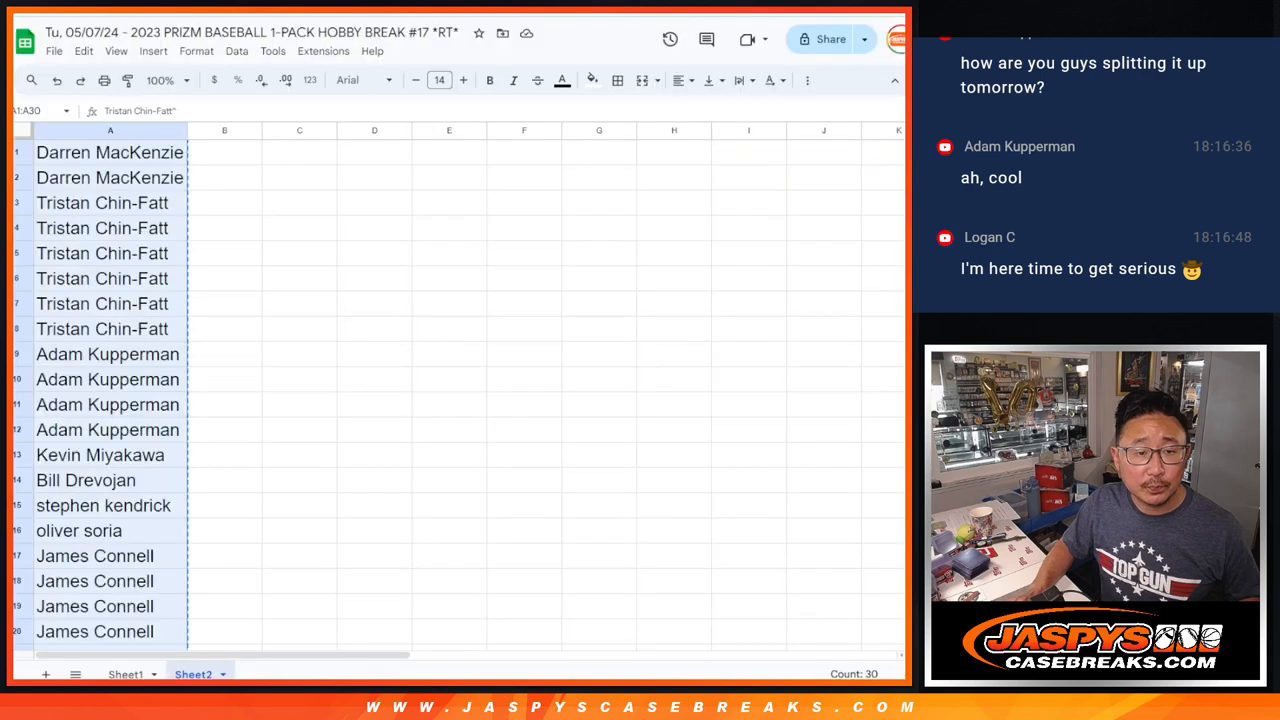
left_click(124, 674)
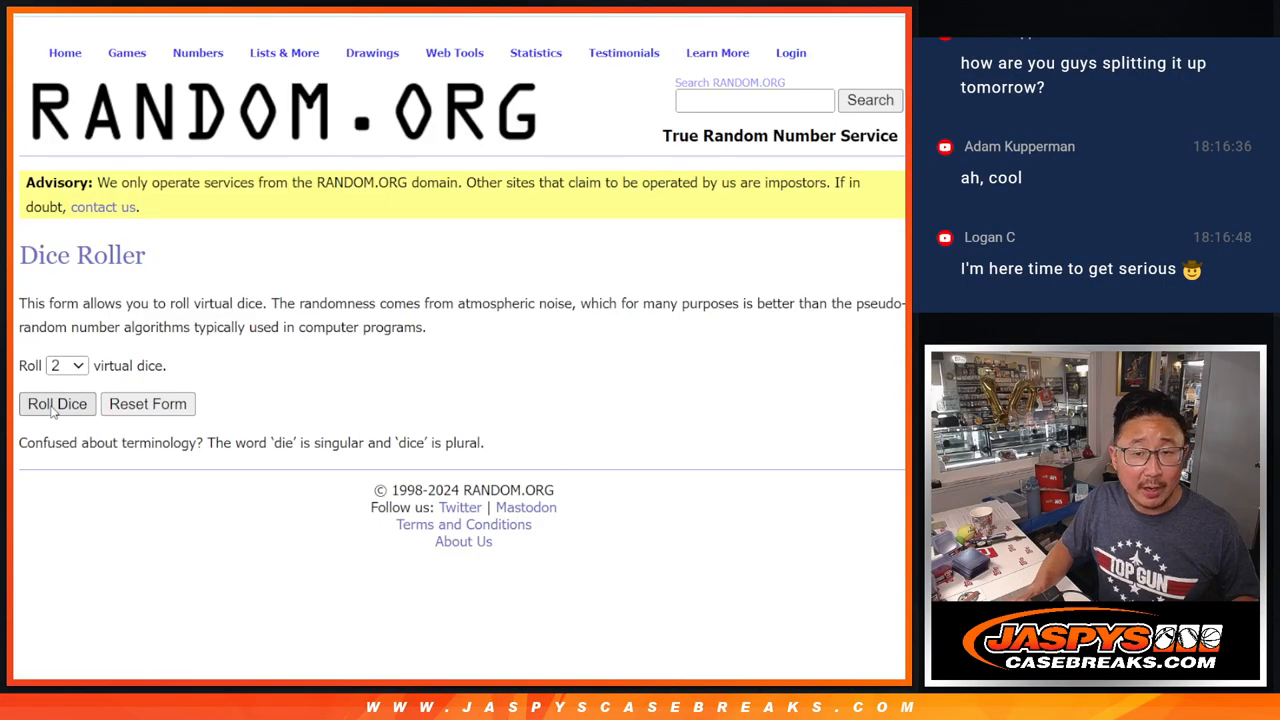
Roll the dice for the shuffle count, then randomize the 30-name list three times
left_click(56, 404)
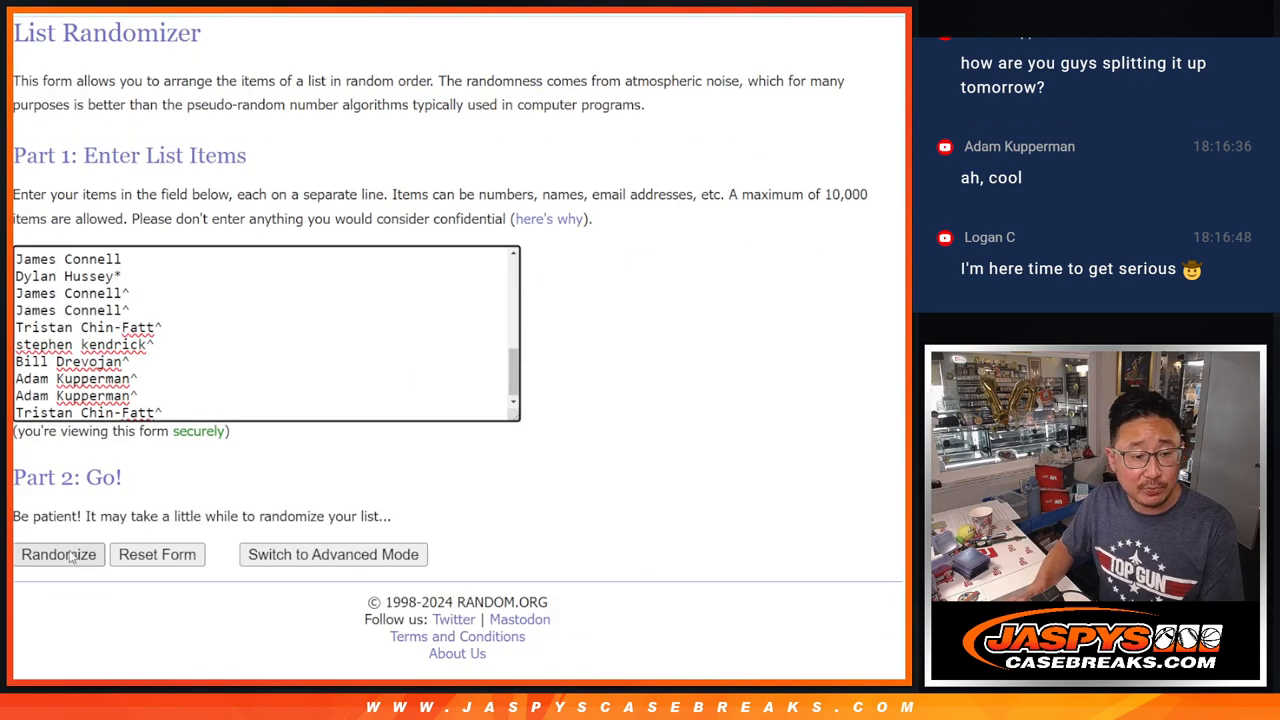
left_click(58, 554)
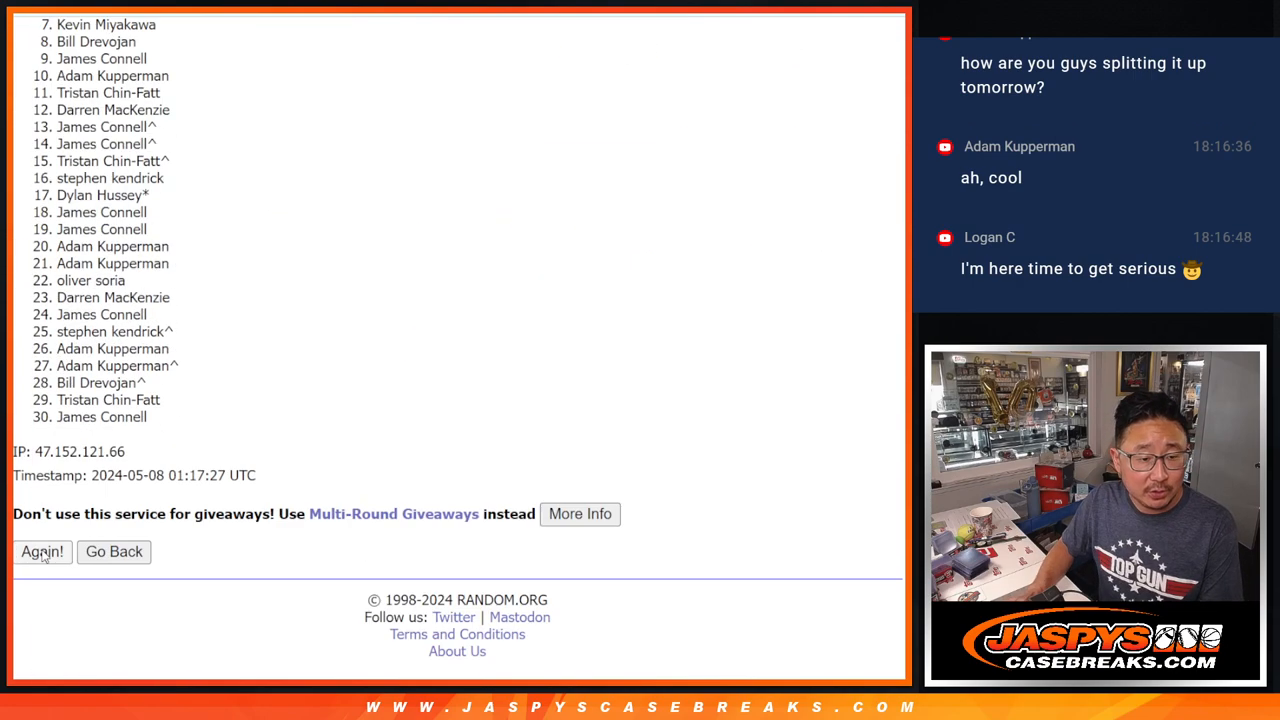
left_click(42, 552)
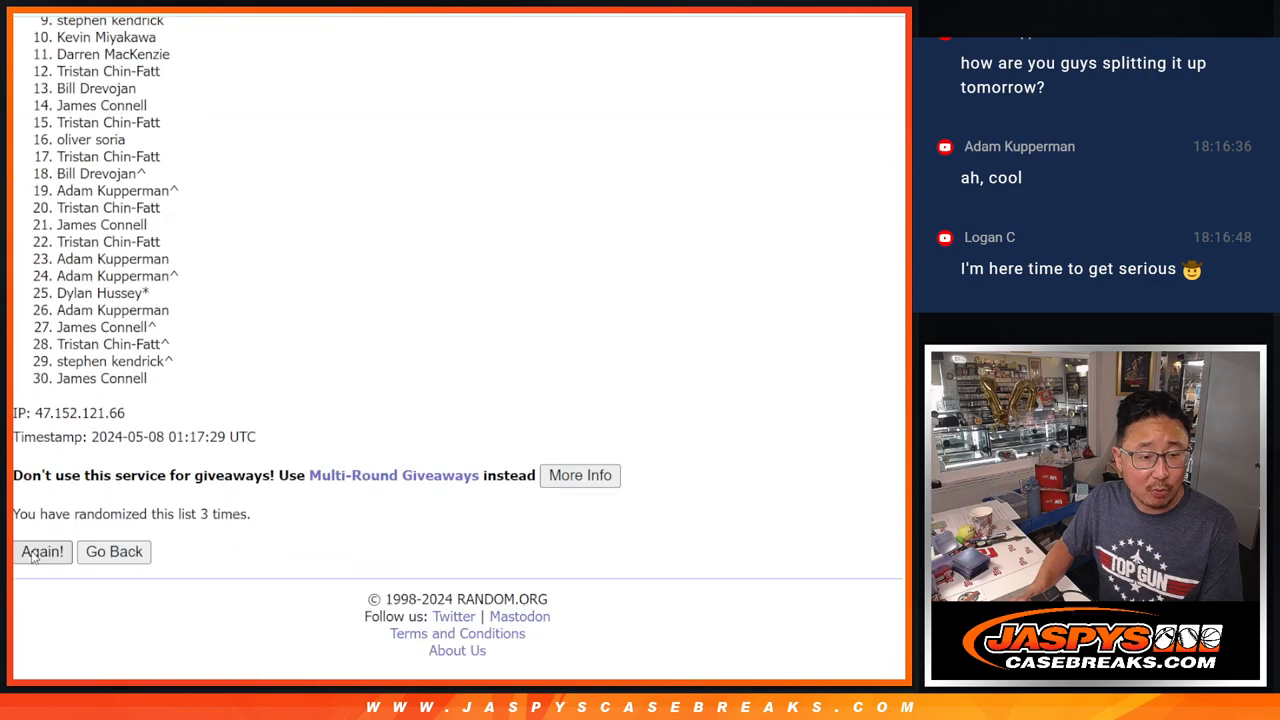
left_click(42, 552)
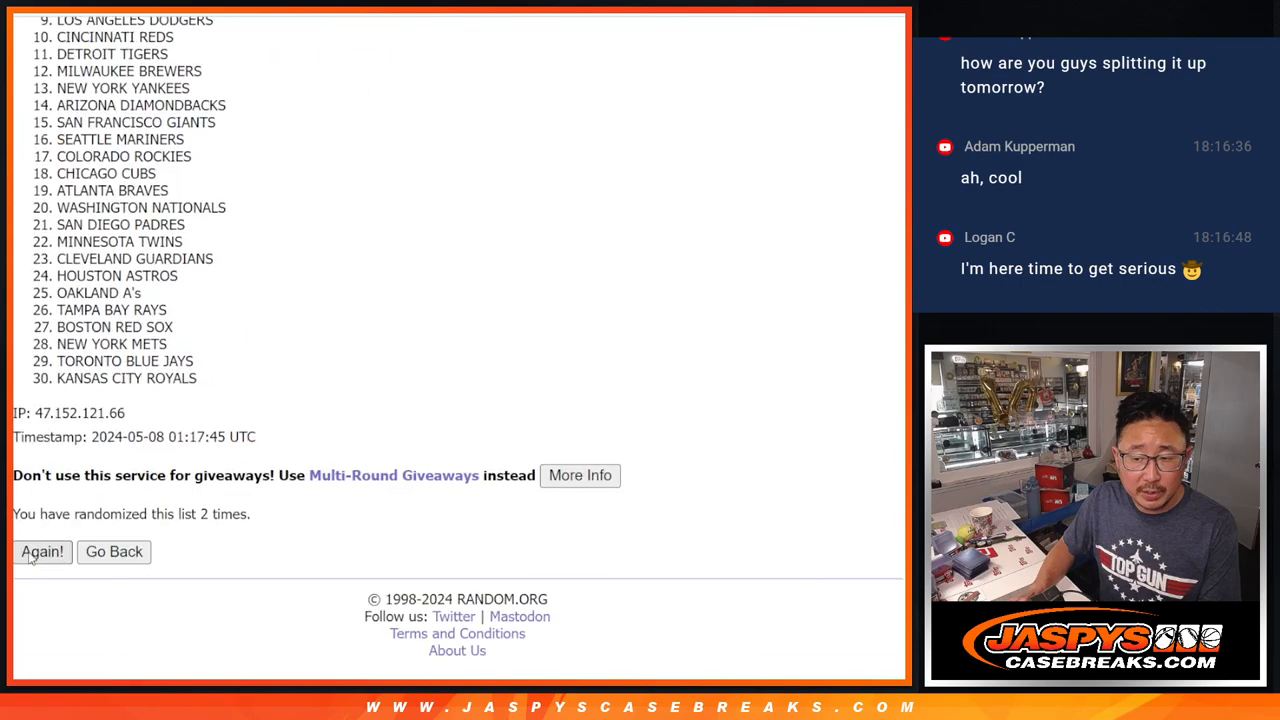
Randomize the list of 30 MLB teams twice more
left_click(42, 552)
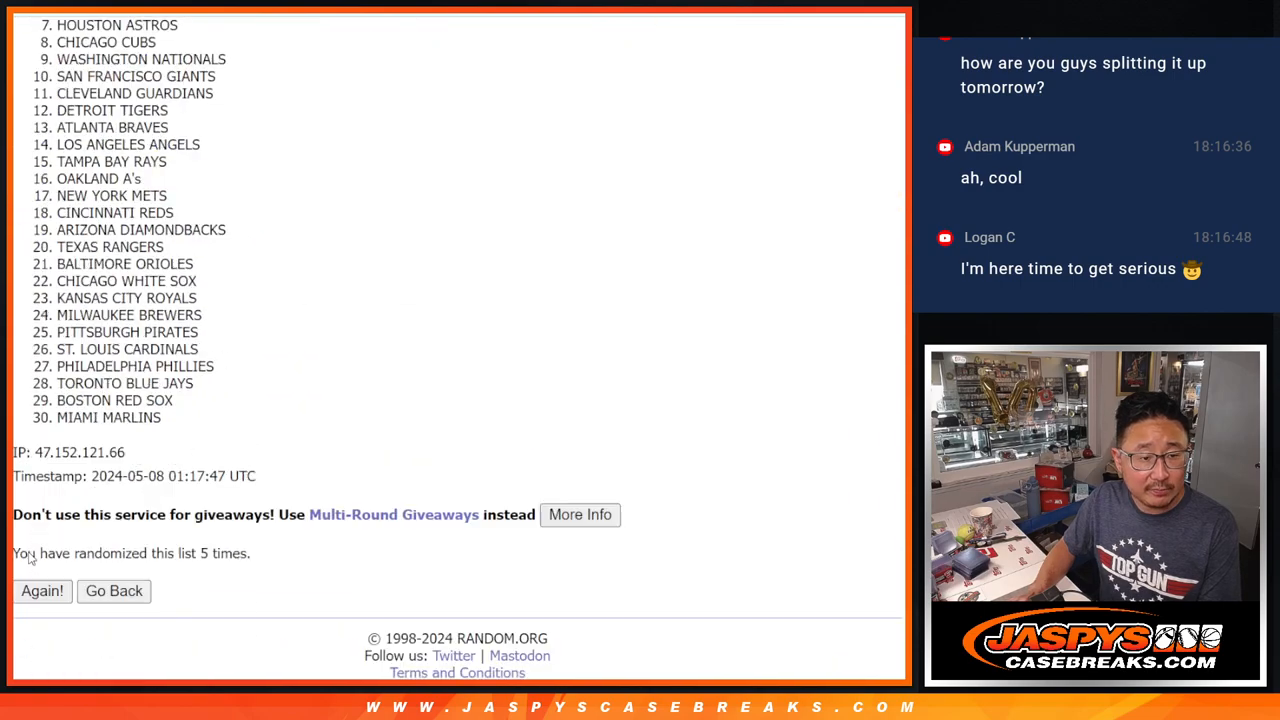
left_click(42, 592)
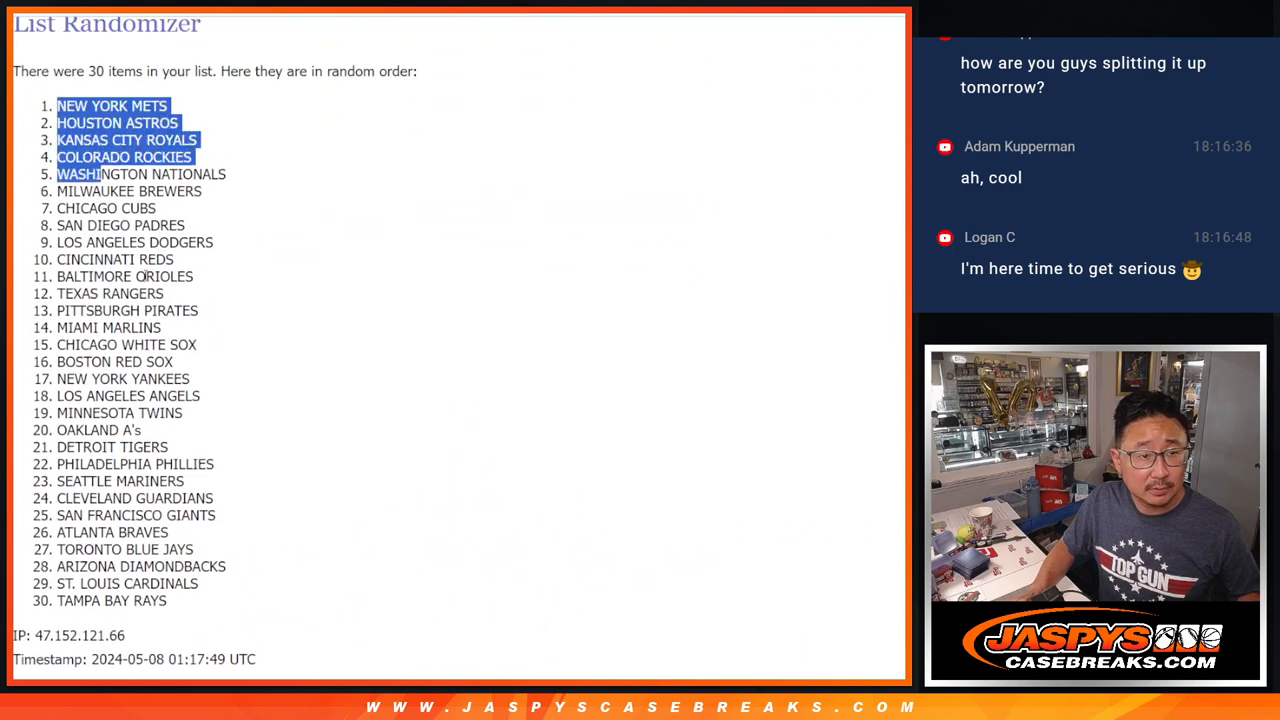
Set the paired names and teams to Josefin Sans, sort by team column B, and bring up Print
scroll("down", 3)
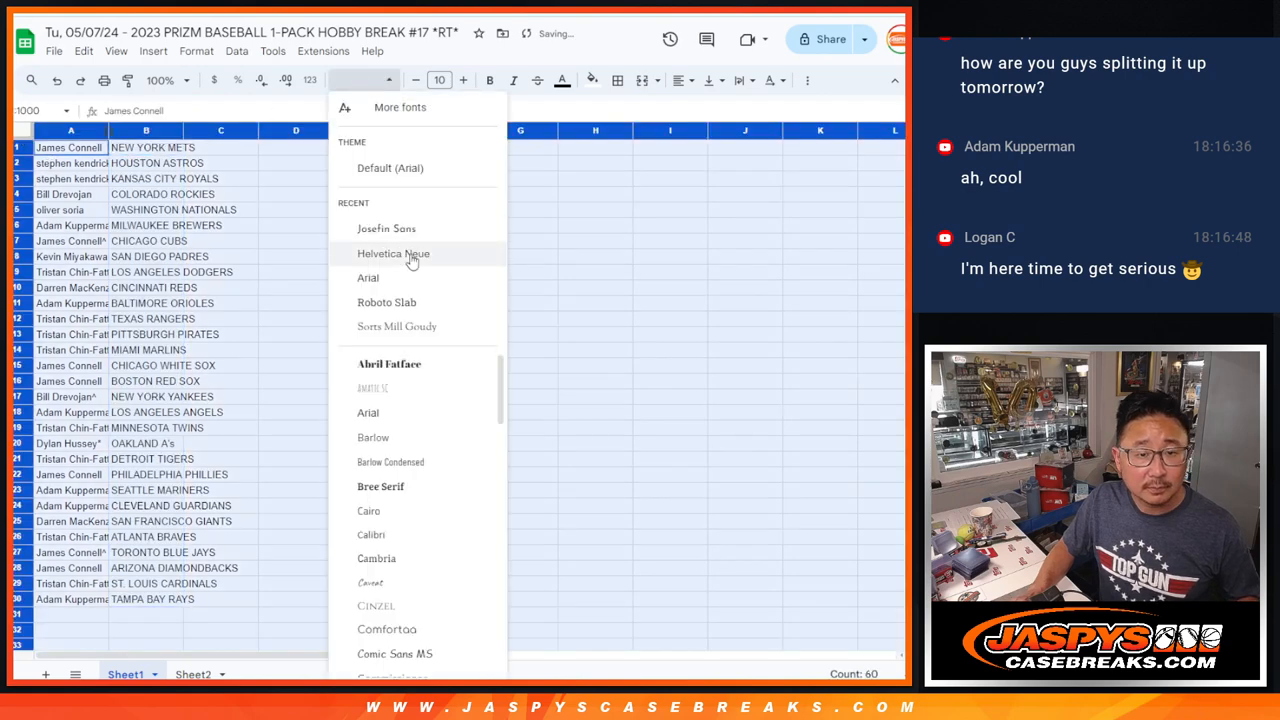
left_click(386, 228)
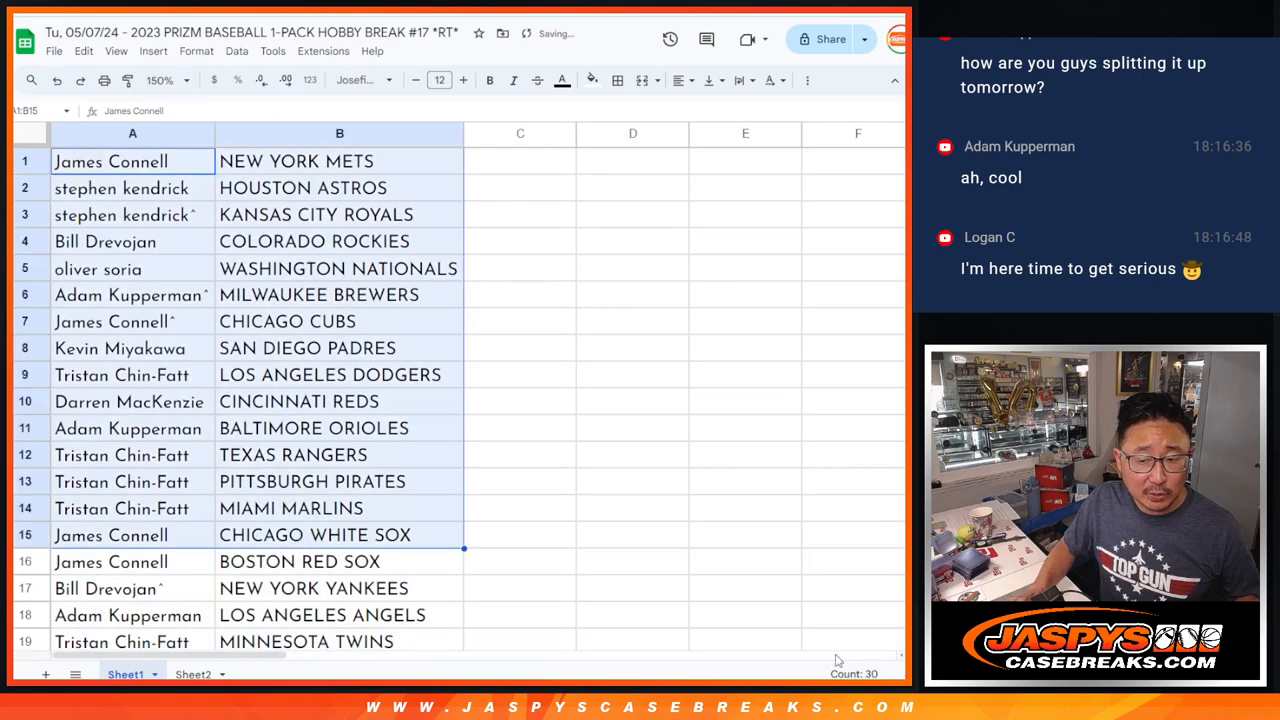
scroll("down", 3)
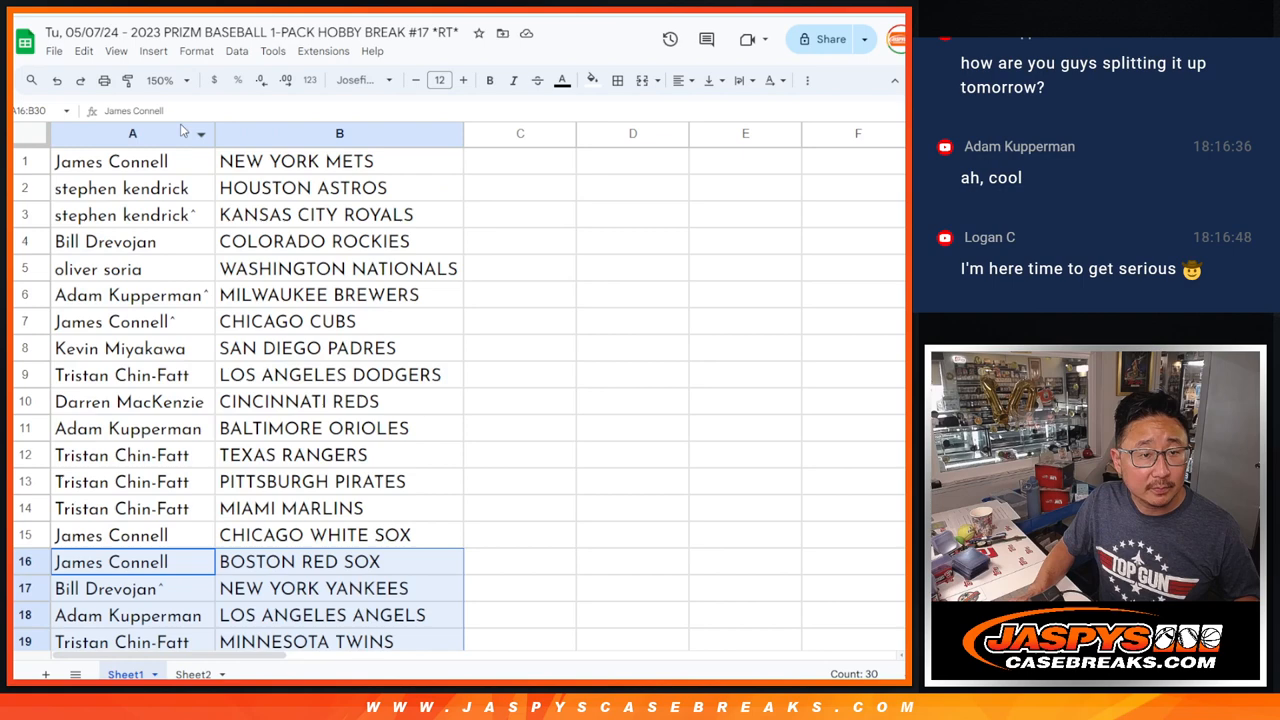
left_click(164, 80)
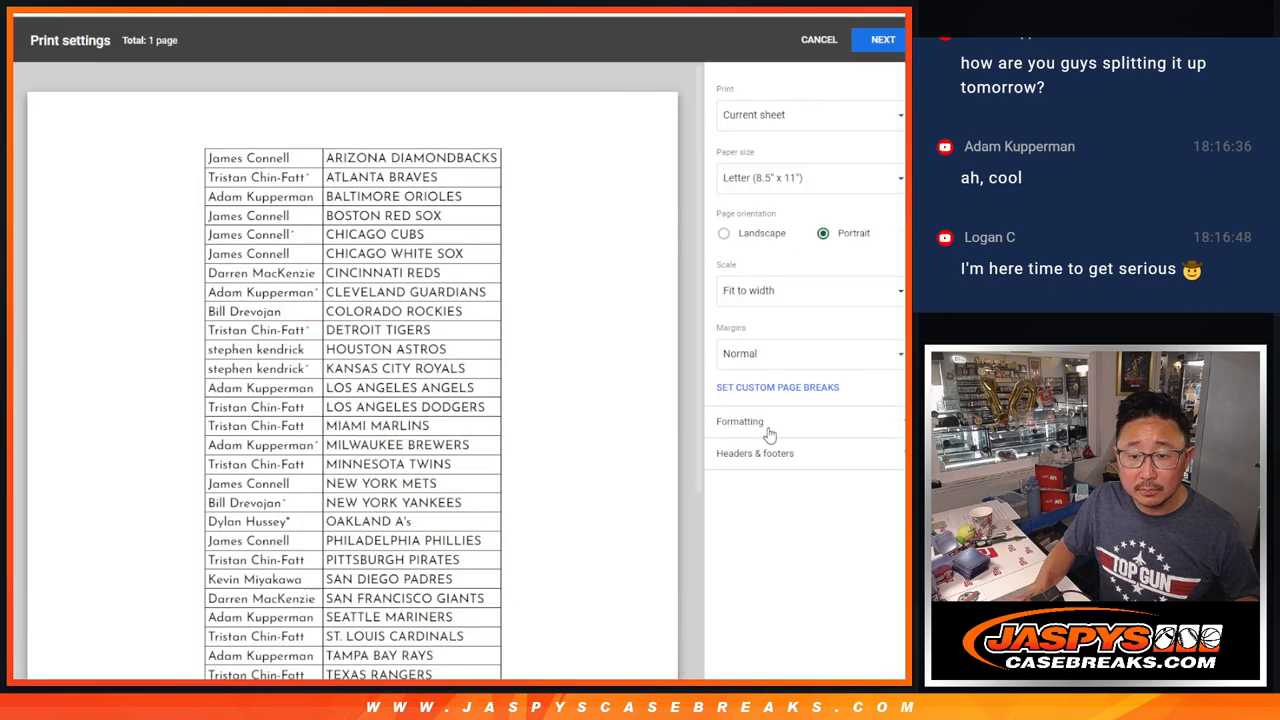
Cancel the print settings, returning to the team-sorted name and team pairings
left_click(820, 40)
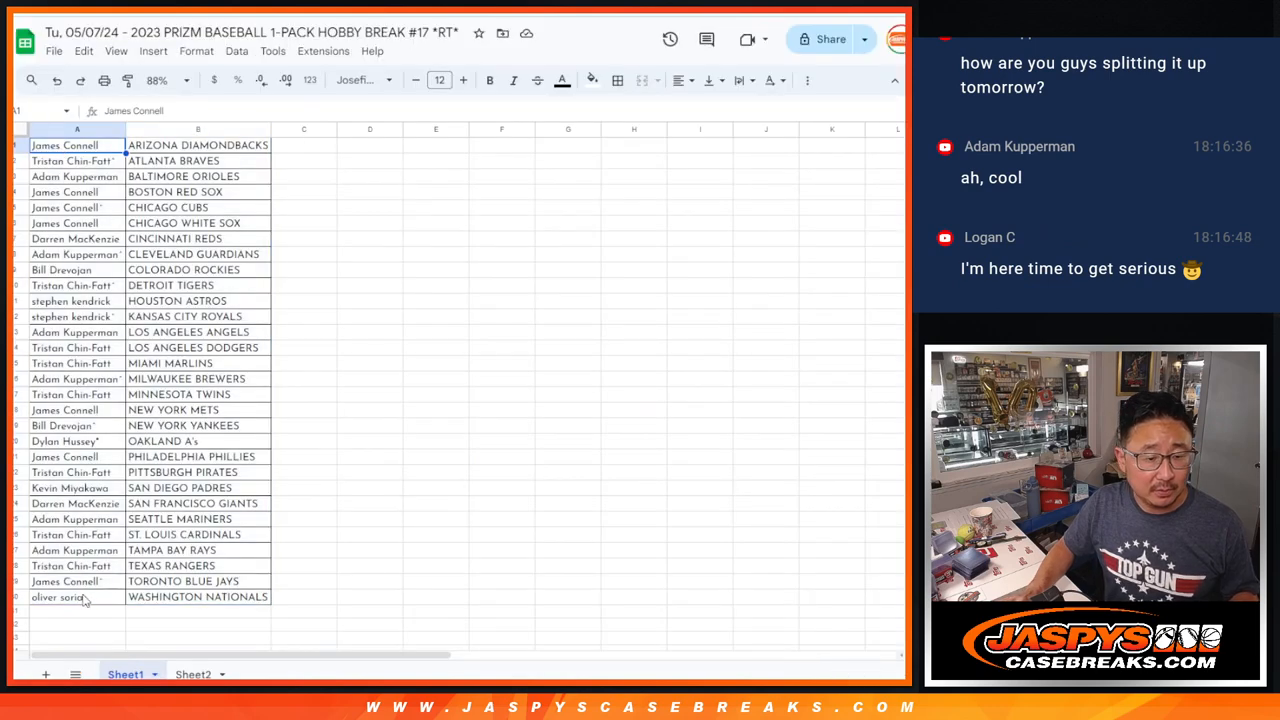
Roll the dice, reshuffle the 30 names, and select the top six results as pack winners
left_click(76, 128)
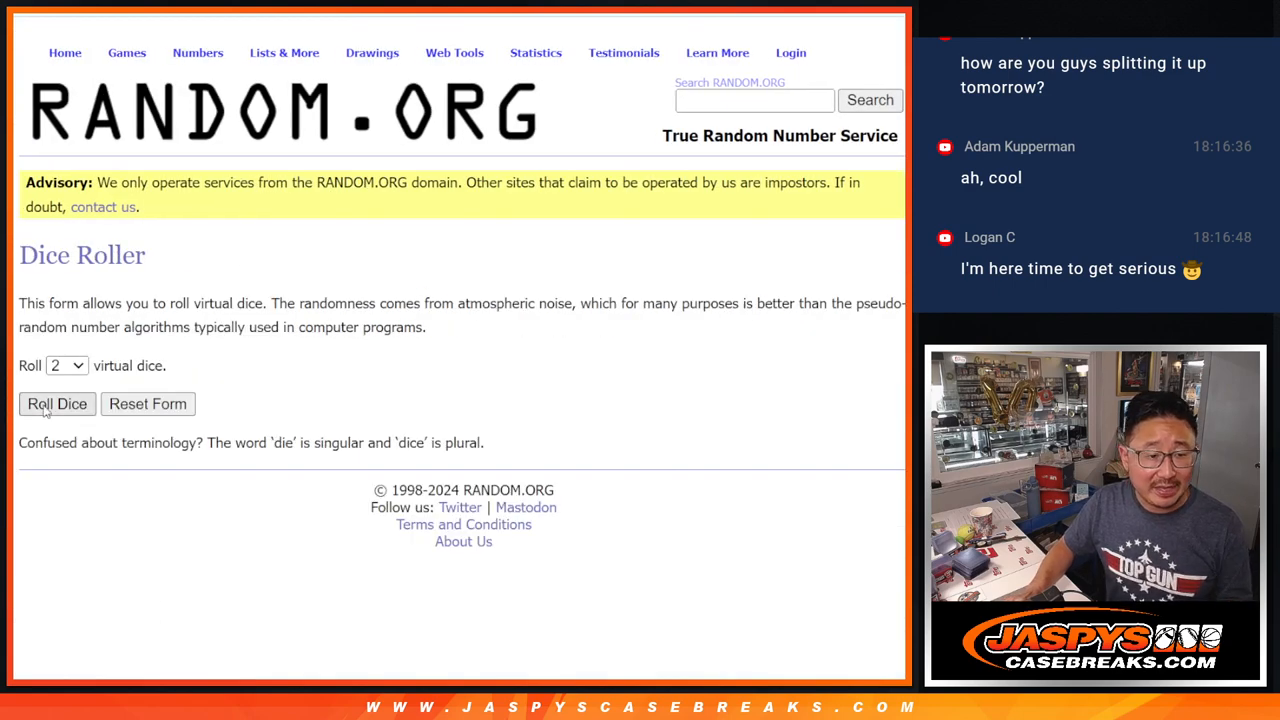
left_click(56, 404)
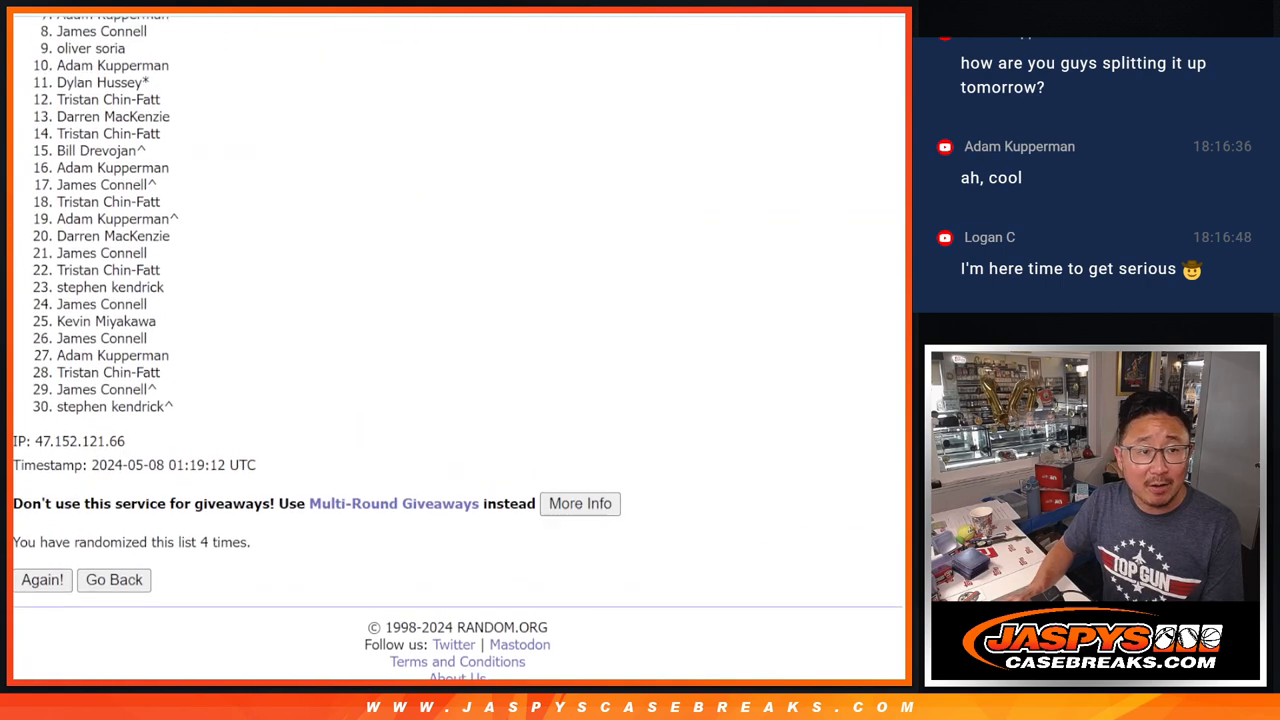
scroll("down", 3)
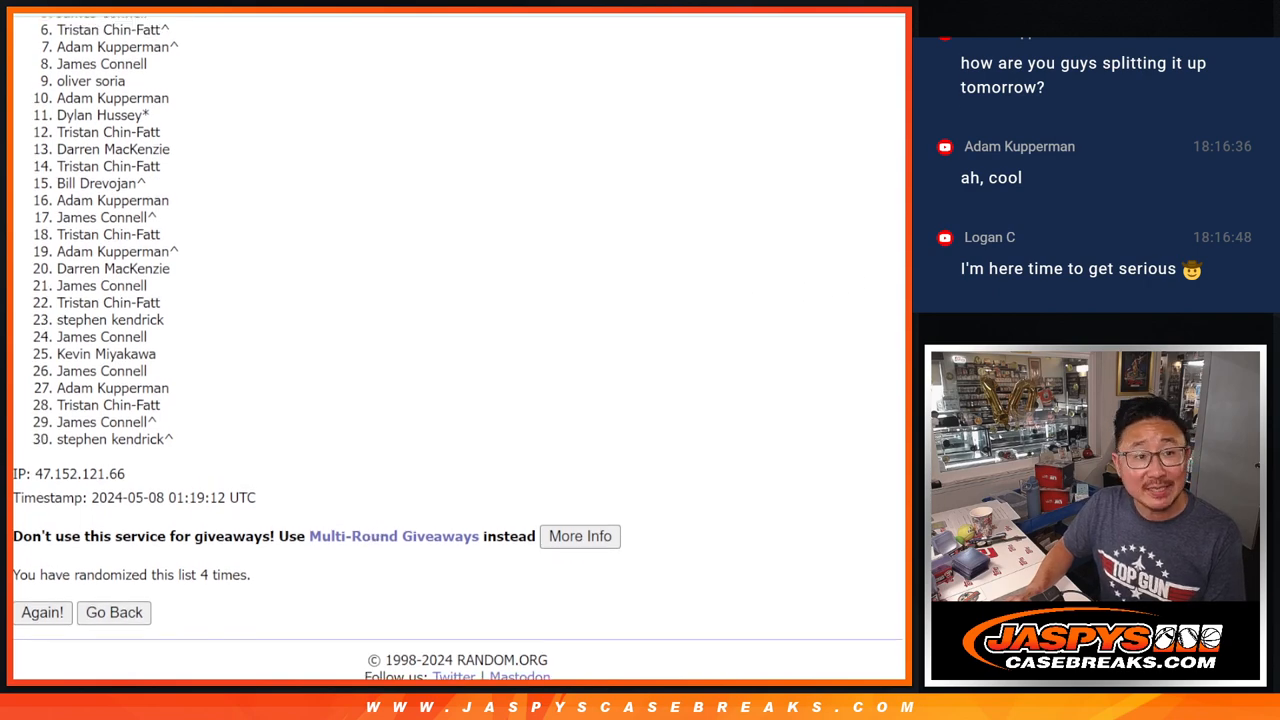
scroll("down", 3)
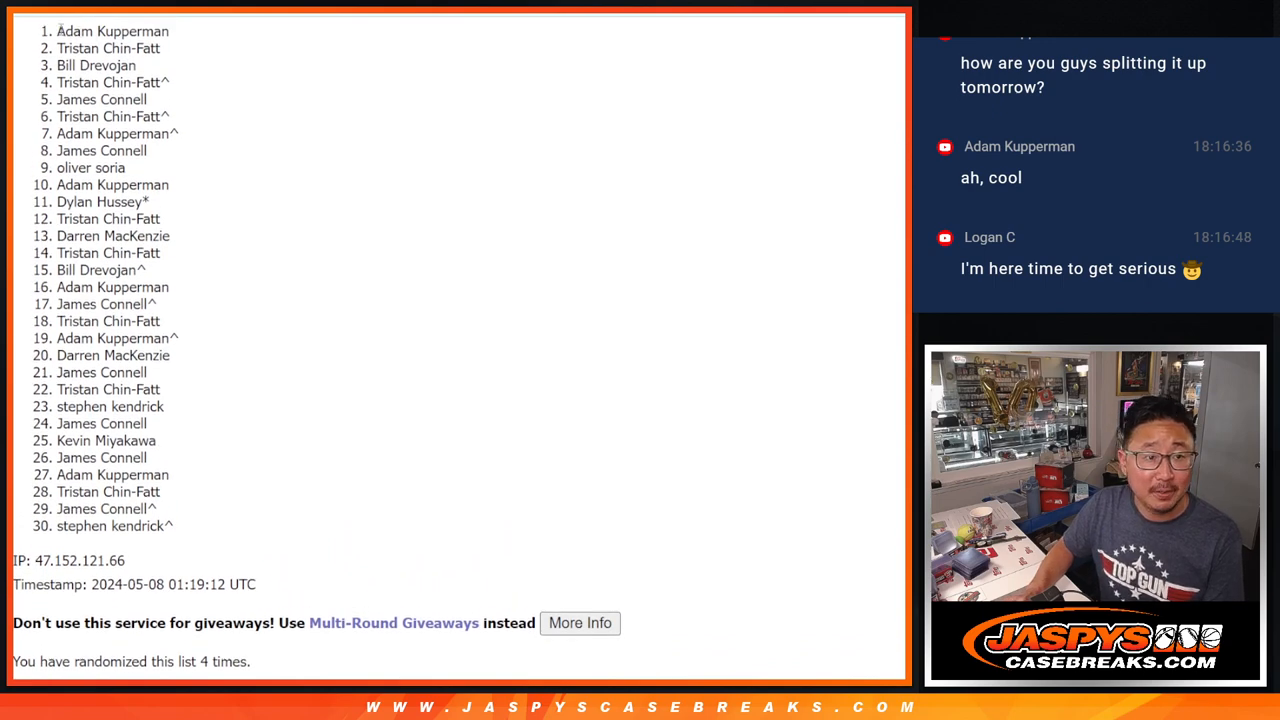
left_click_drag(58, 32, 168, 116)
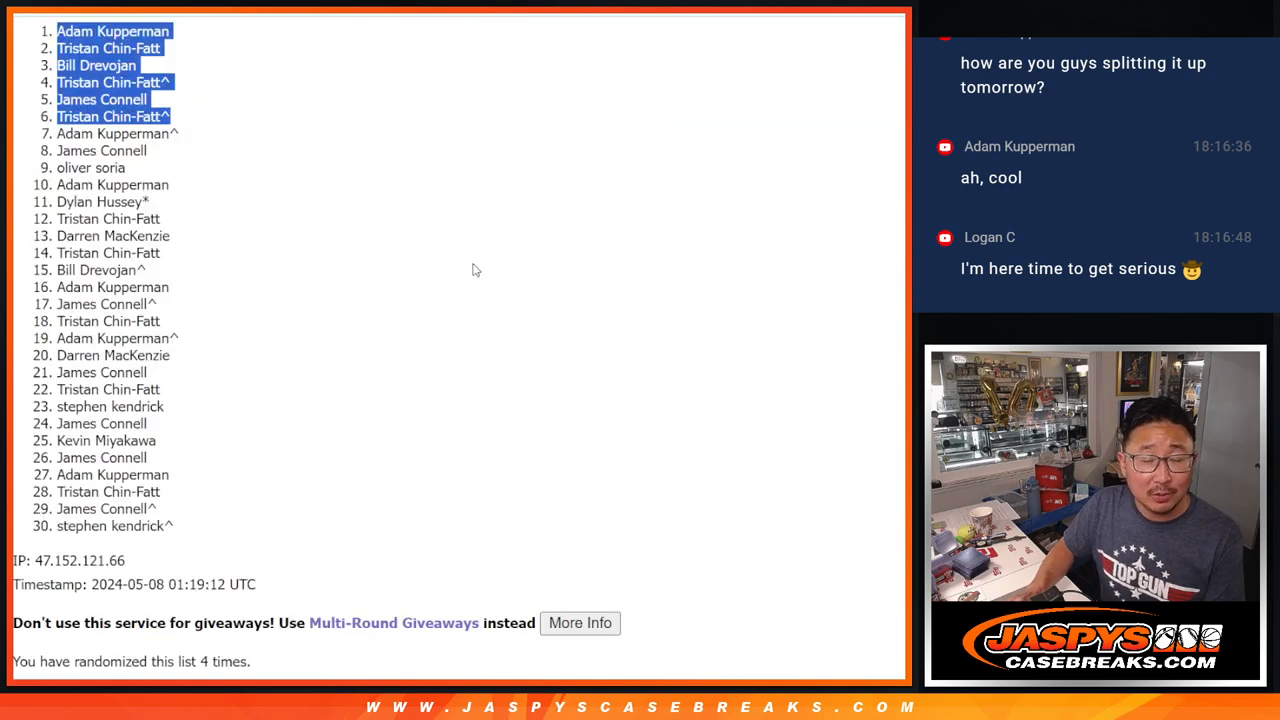
mouse_move(464, 270)
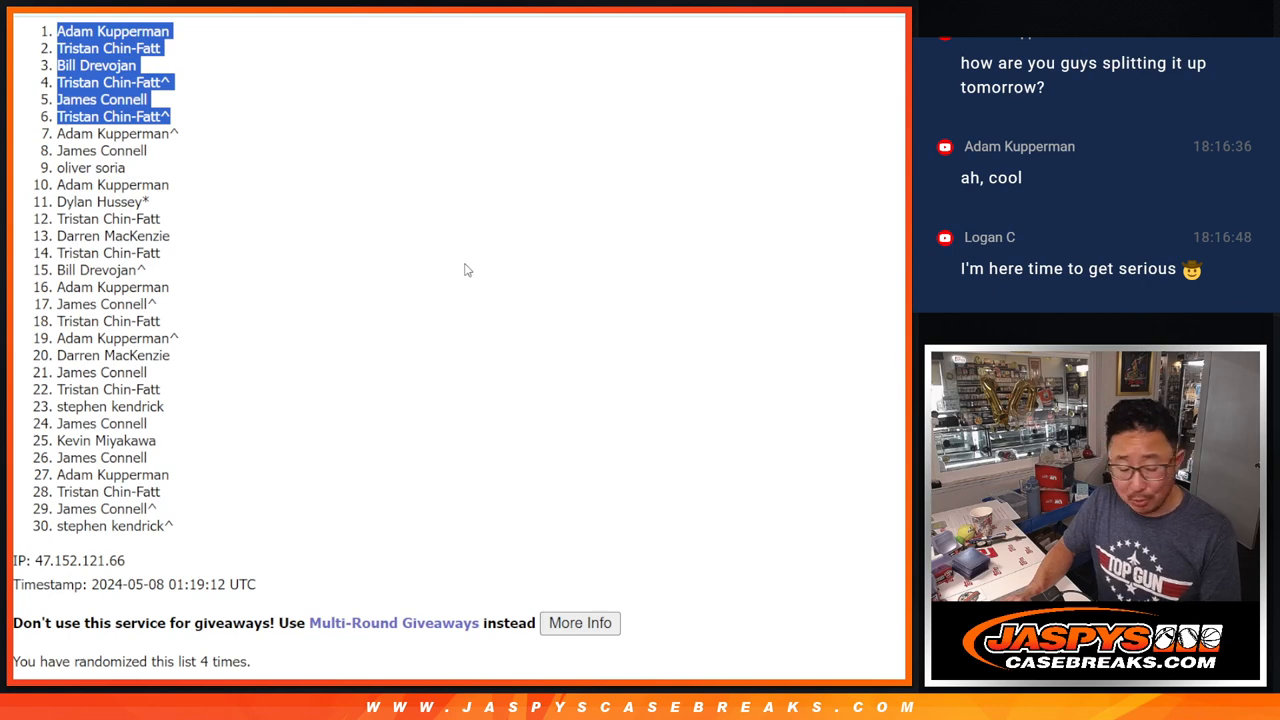